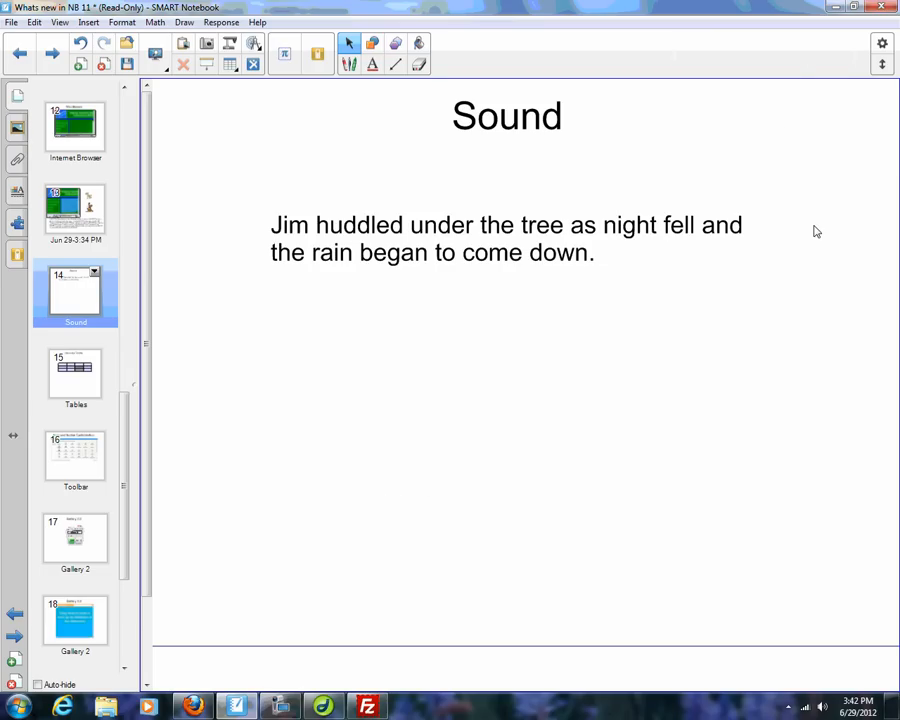
mouse_move(444, 183)
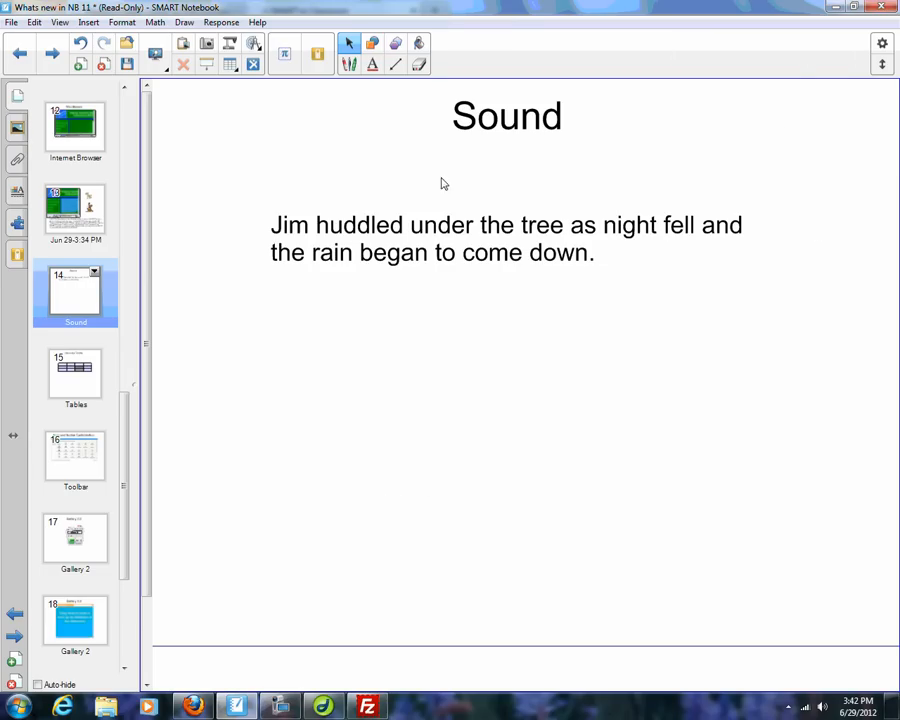
mouse_move(519, 190)
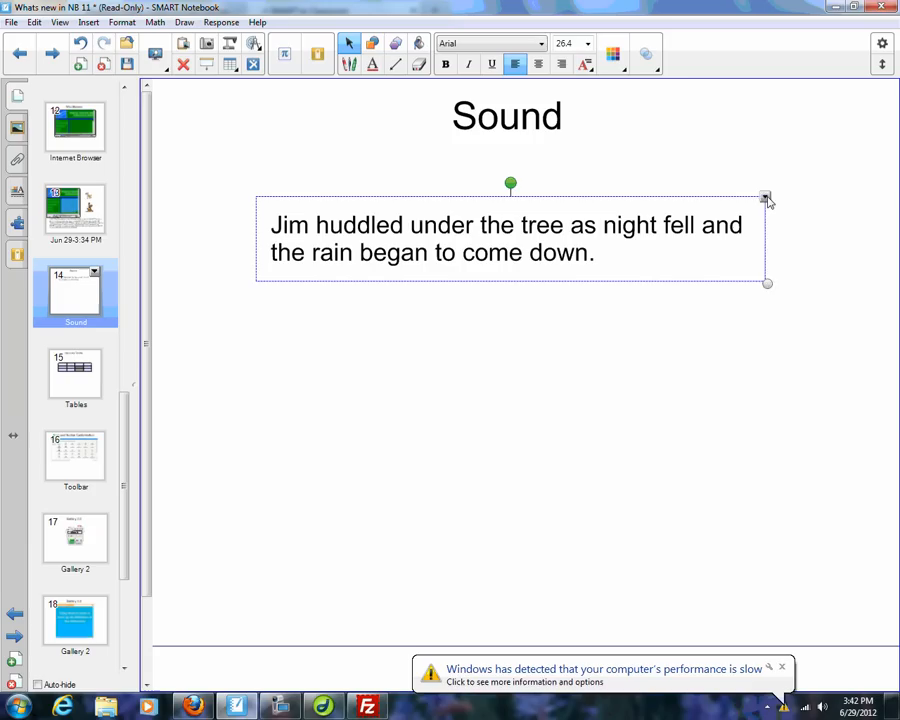
- Open the Insert Sound dialog for the rain sentence text box via its Sound... option
right_click(765, 197)
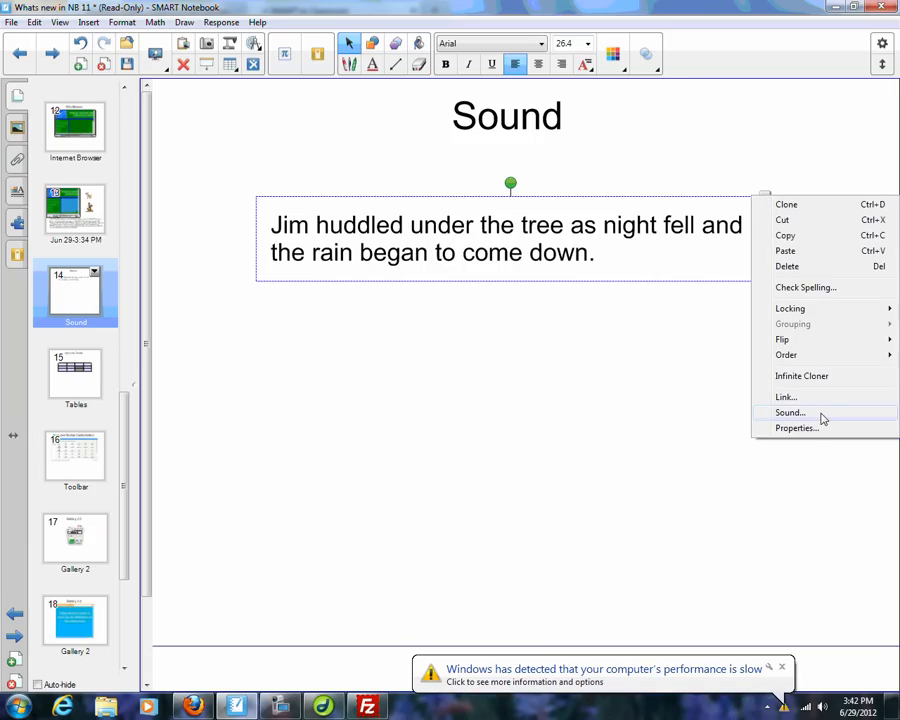
click(789, 412)
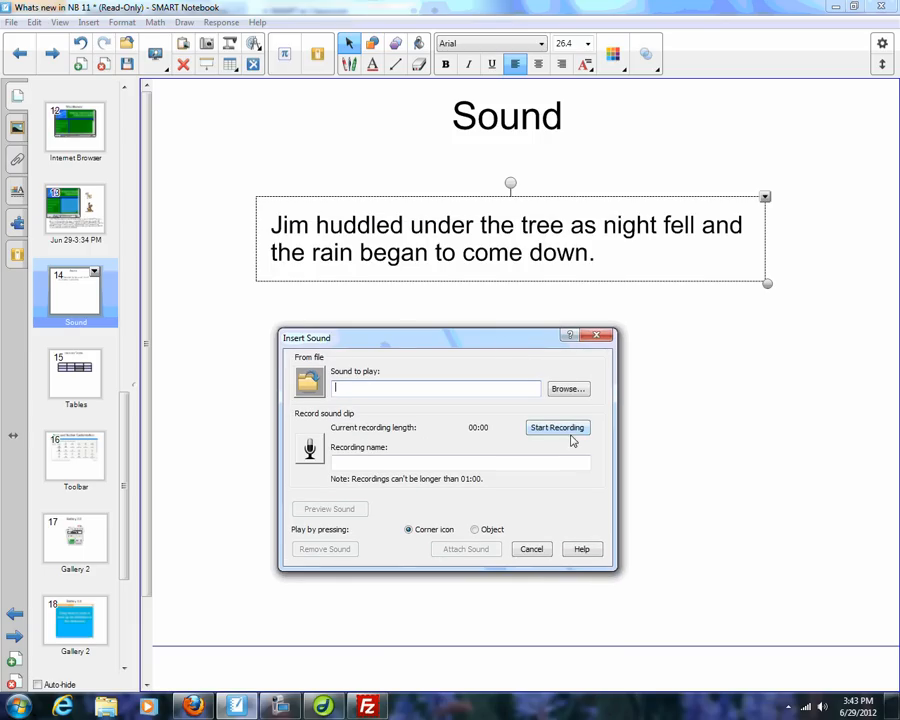
- Record a roughly five-second sound clip and attach it to the rain sentence
click(557, 427)
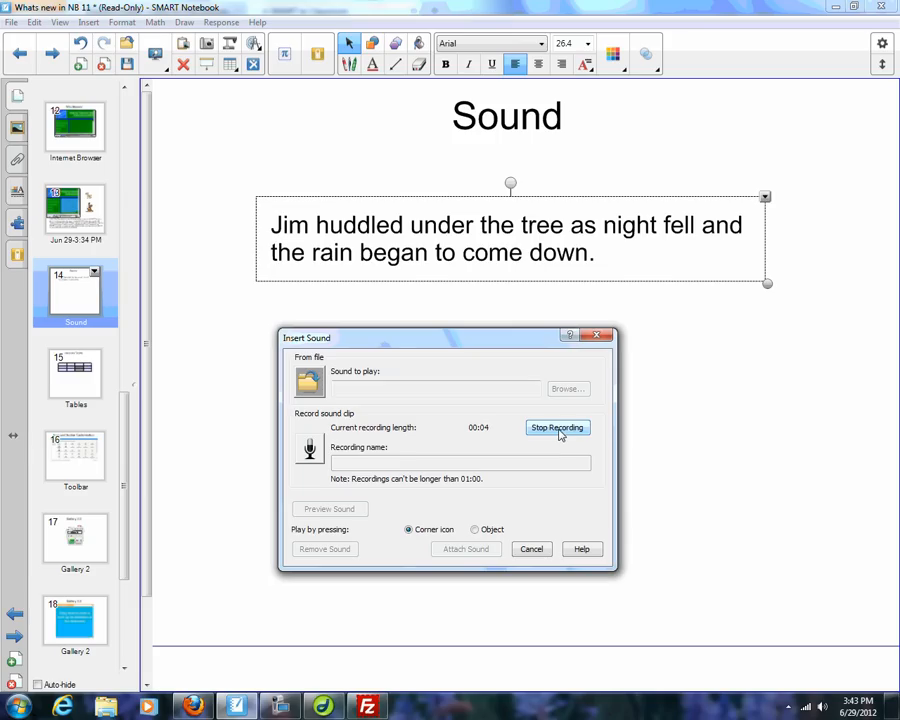
click(557, 427)
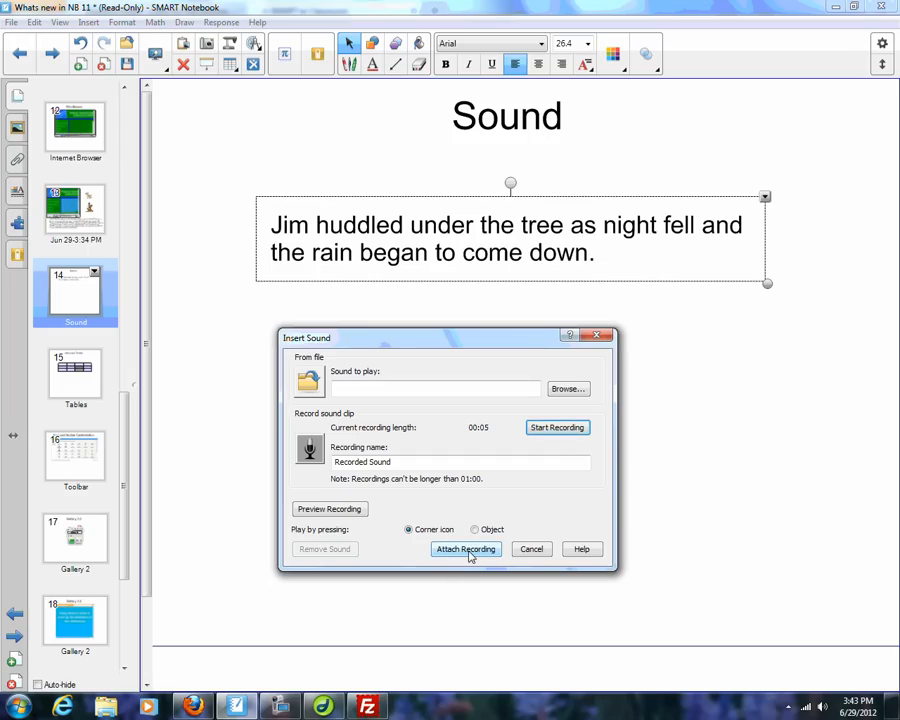
click(466, 549)
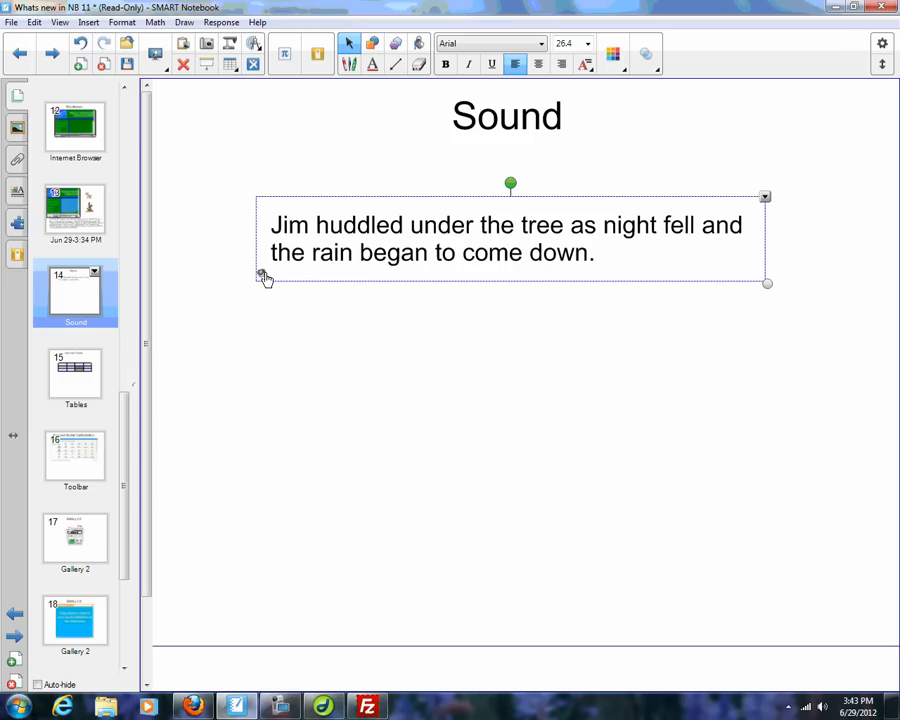
mouse_move(248, 344)
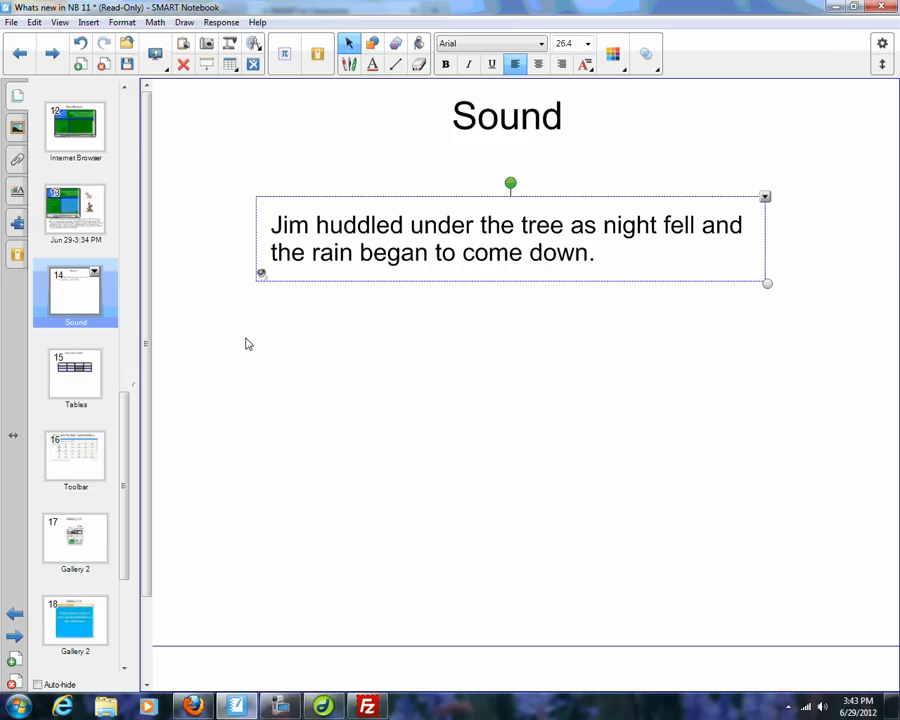
mouse_move(353, 224)
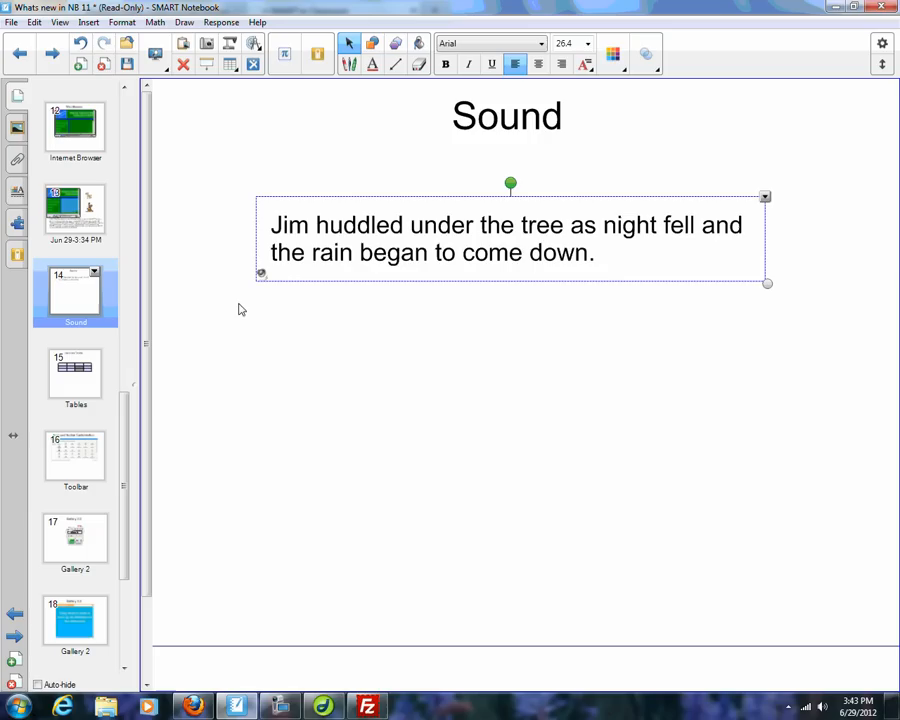
- Switch to page 15, the Improved Tables slide, from the Page Sorter
click(75, 375)
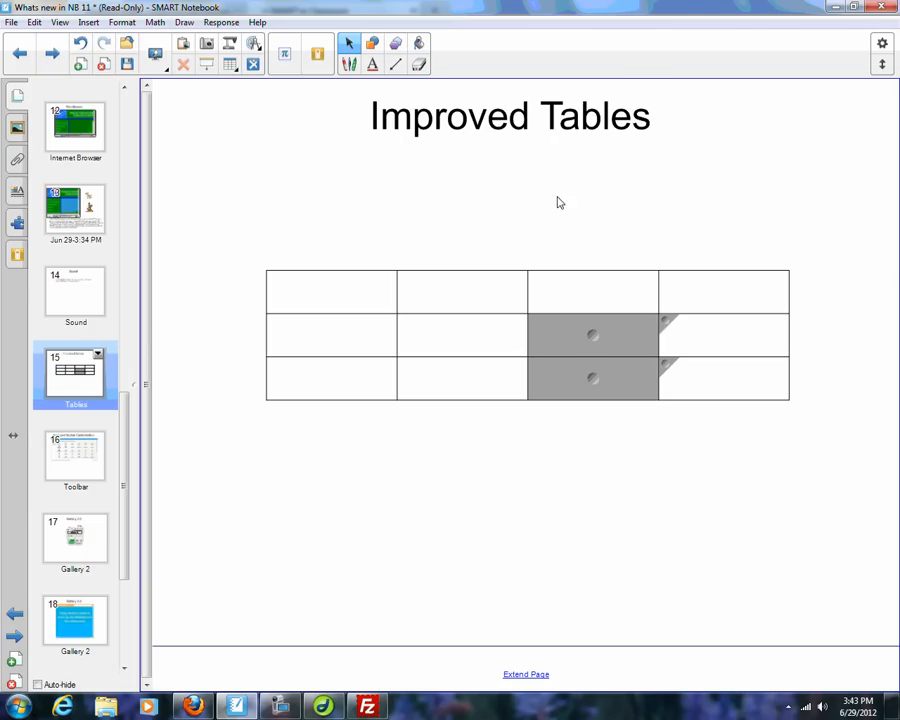
mouse_move(566, 184)
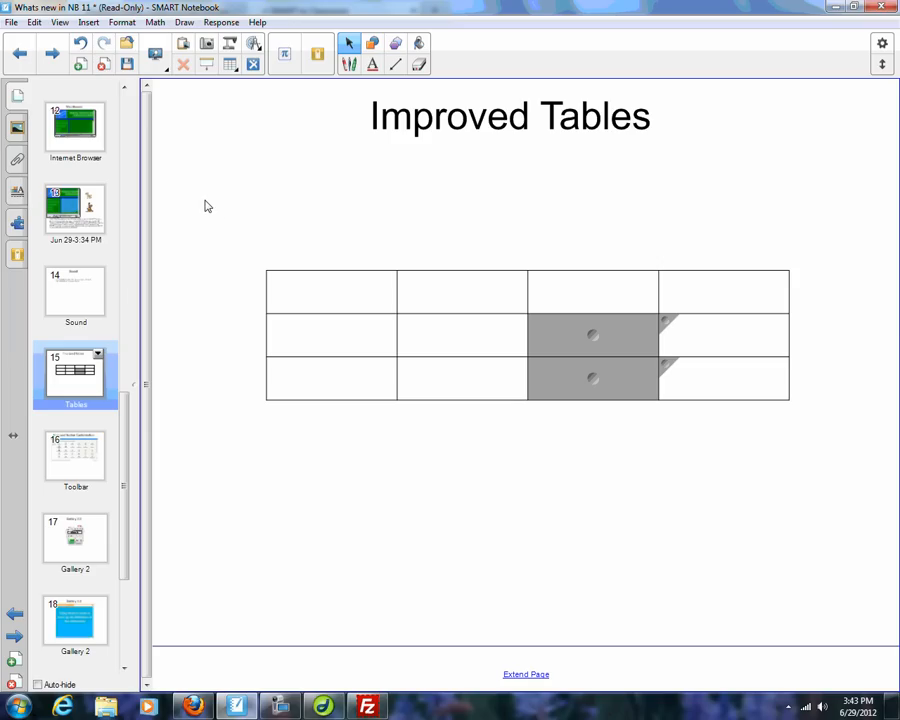
mouse_move(210, 196)
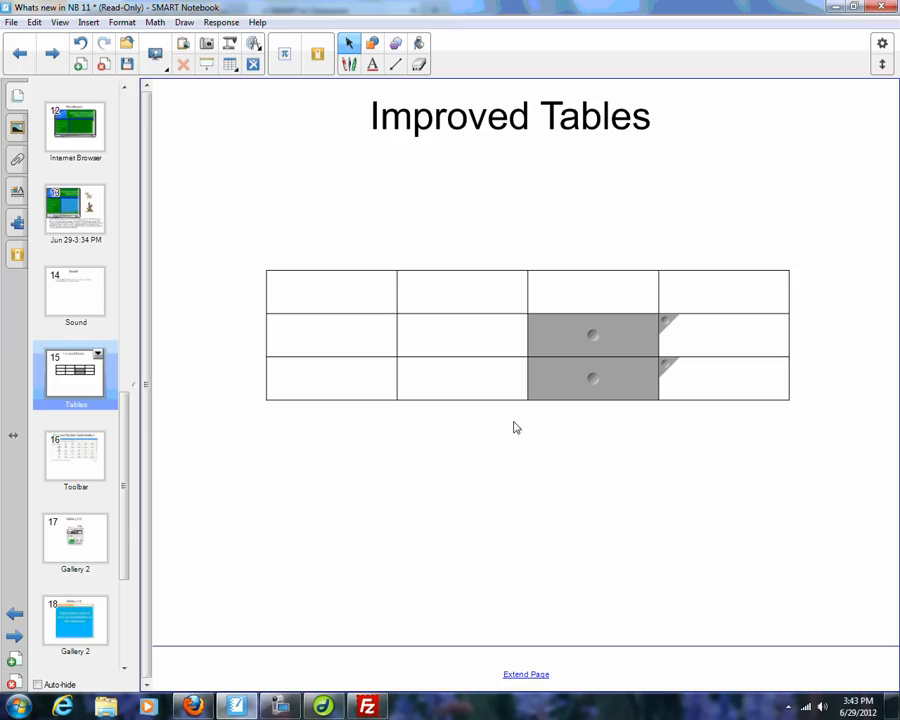
mouse_move(198, 204)
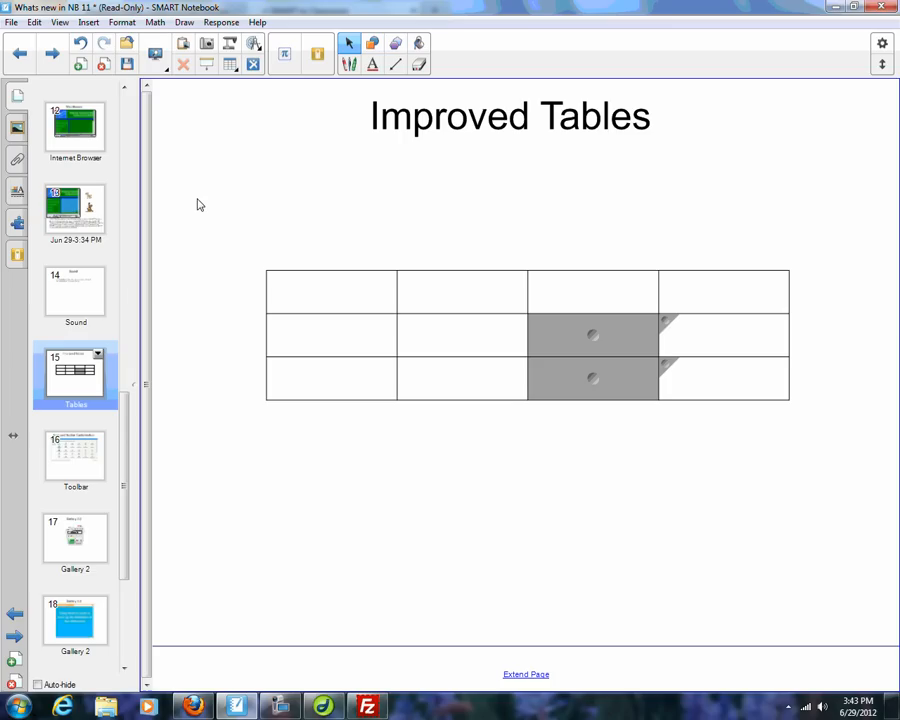
mouse_move(237, 227)
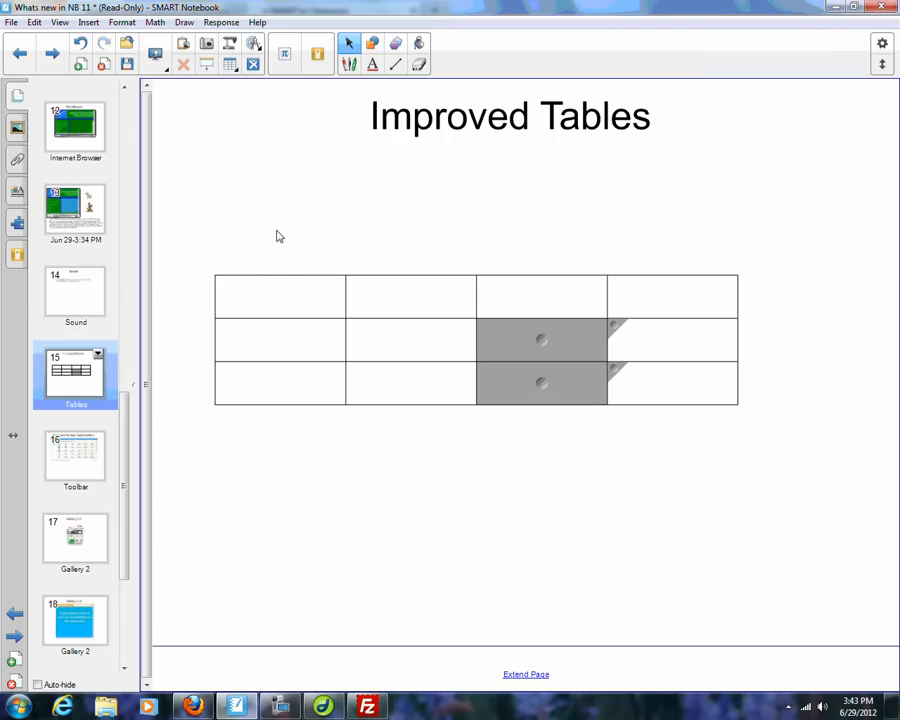
- Move the shaded-cell table slightly up and to the left
click(280, 295)
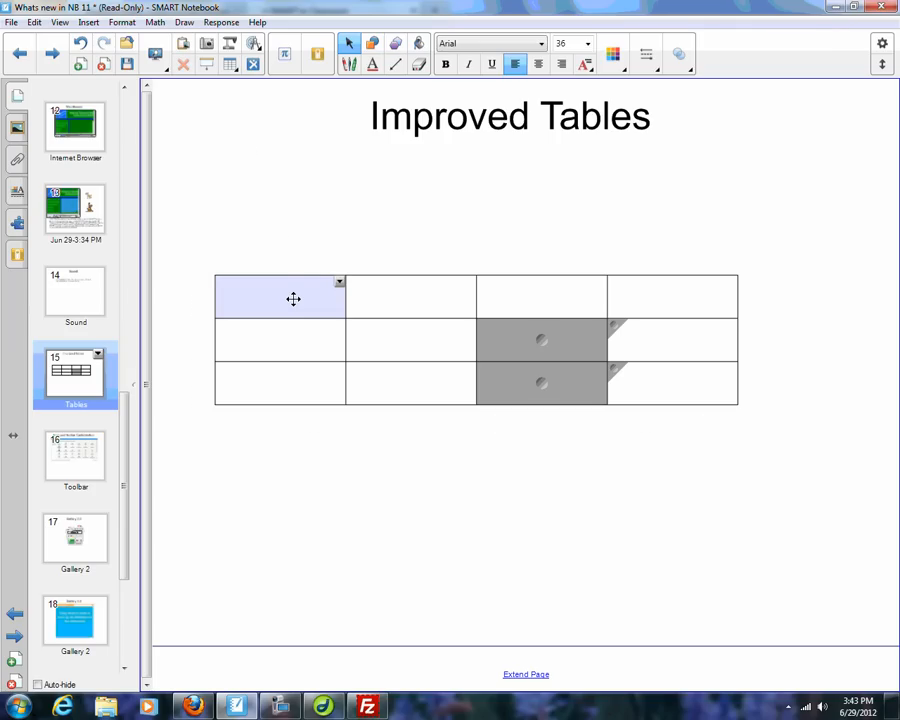
mouse_move(287, 240)
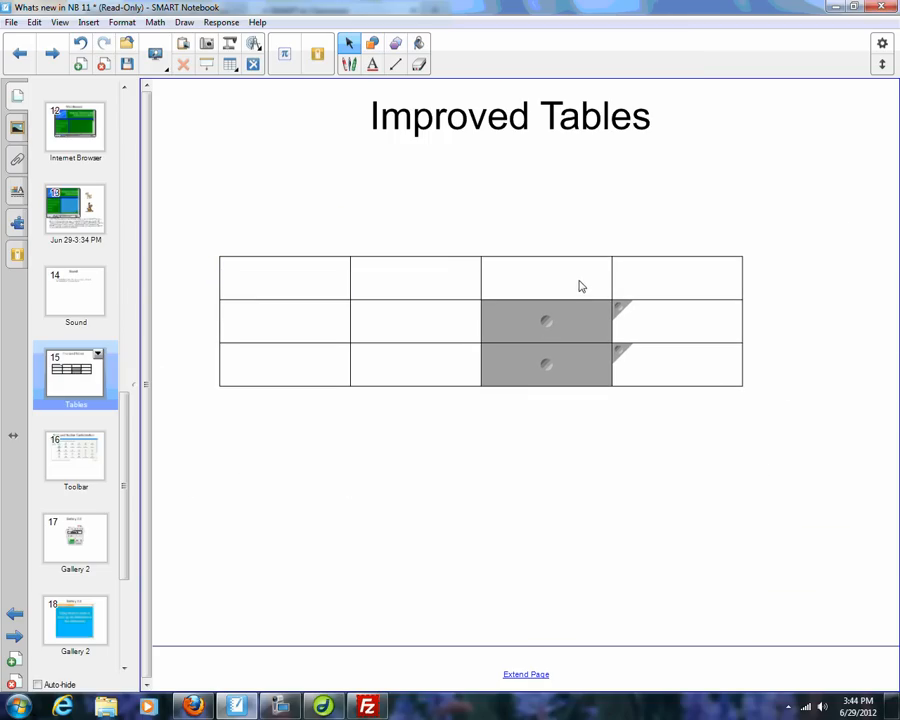
mouse_move(531, 323)
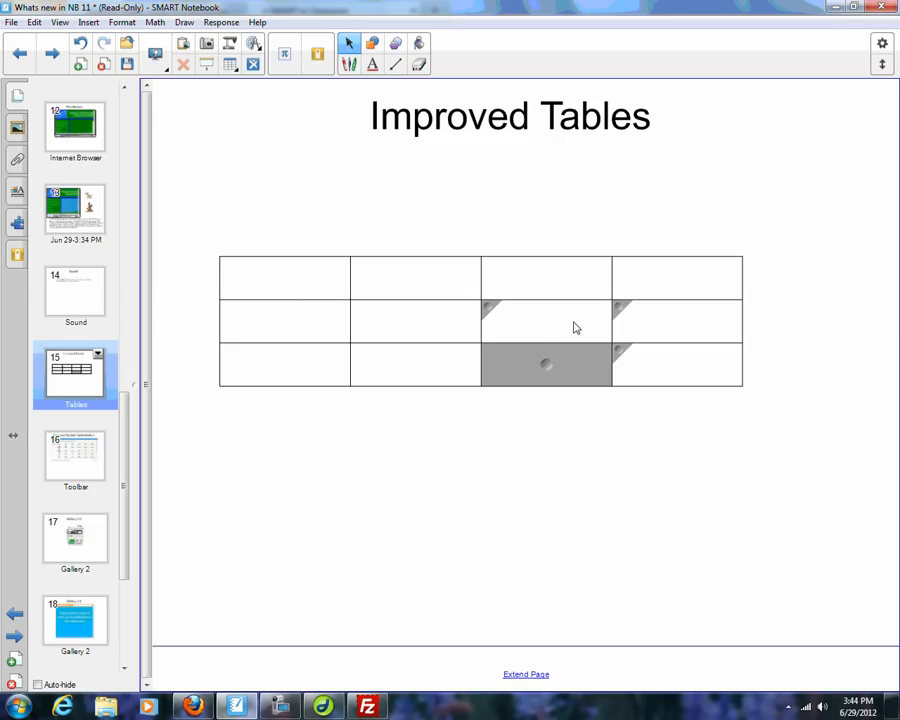
- Remove the cell shade from the third-column cell and reveal the cell below it
right_click(540, 320)
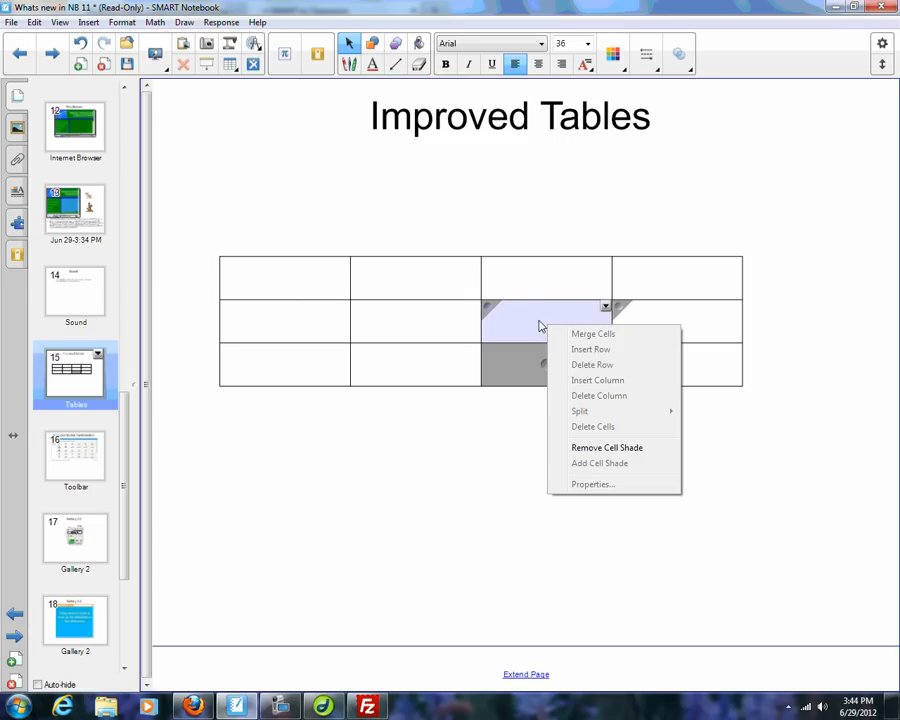
mouse_move(607, 447)
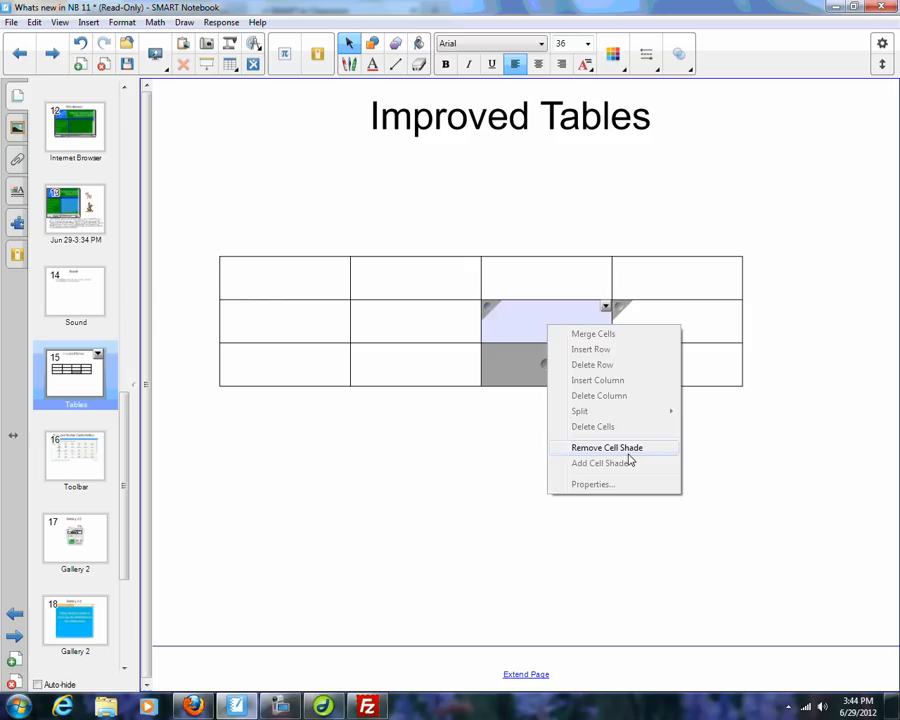
click(606, 447)
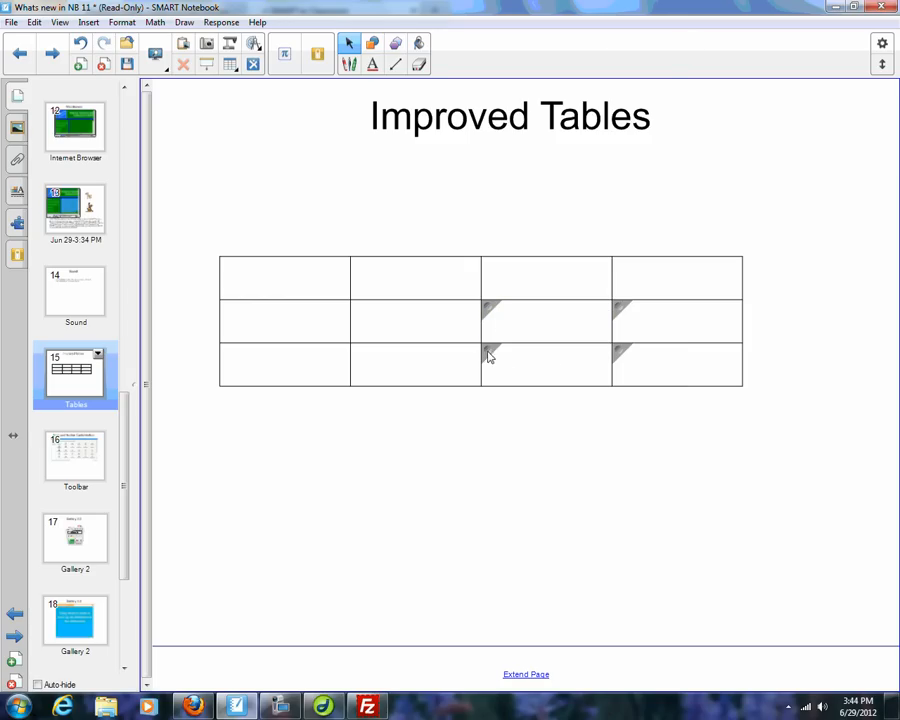
click(546, 365)
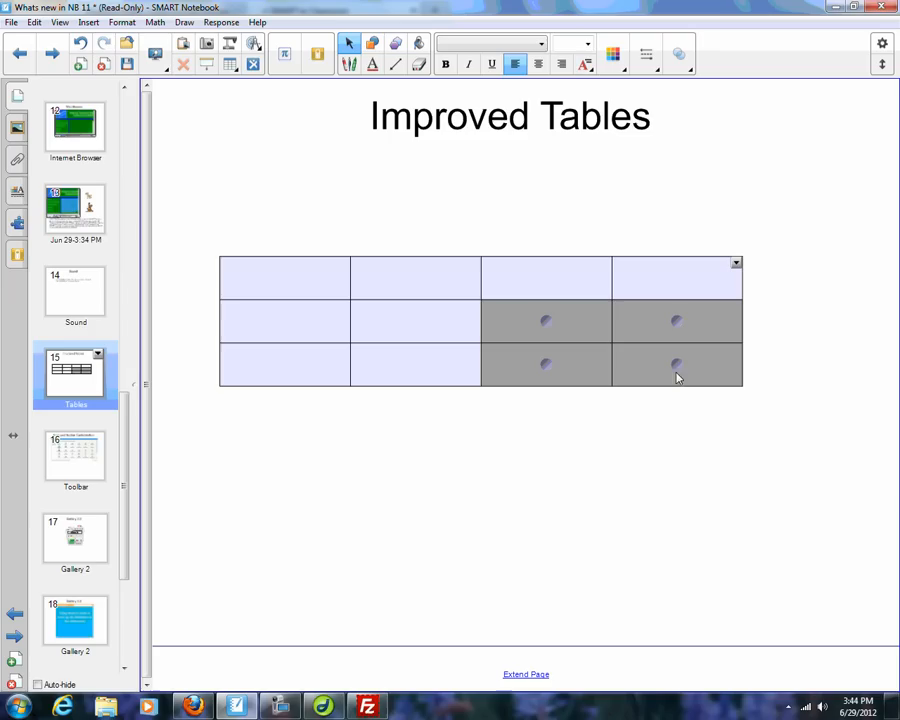
- Apply Make cells Square and Make same height to the table, then deselect it
right_click(675, 363)
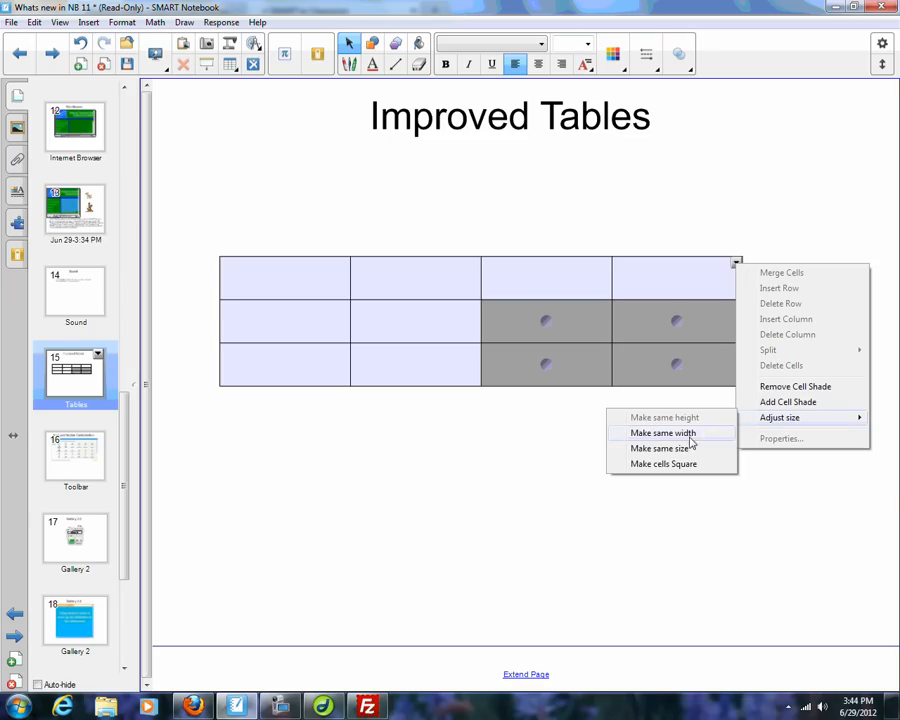
mouse_move(633, 440)
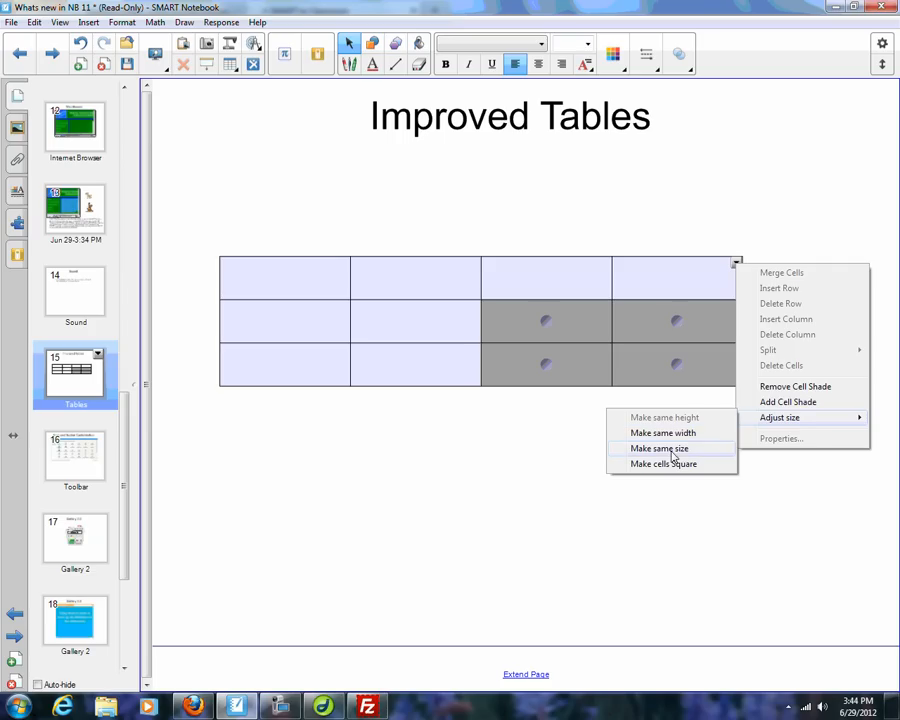
mouse_move(672, 460)
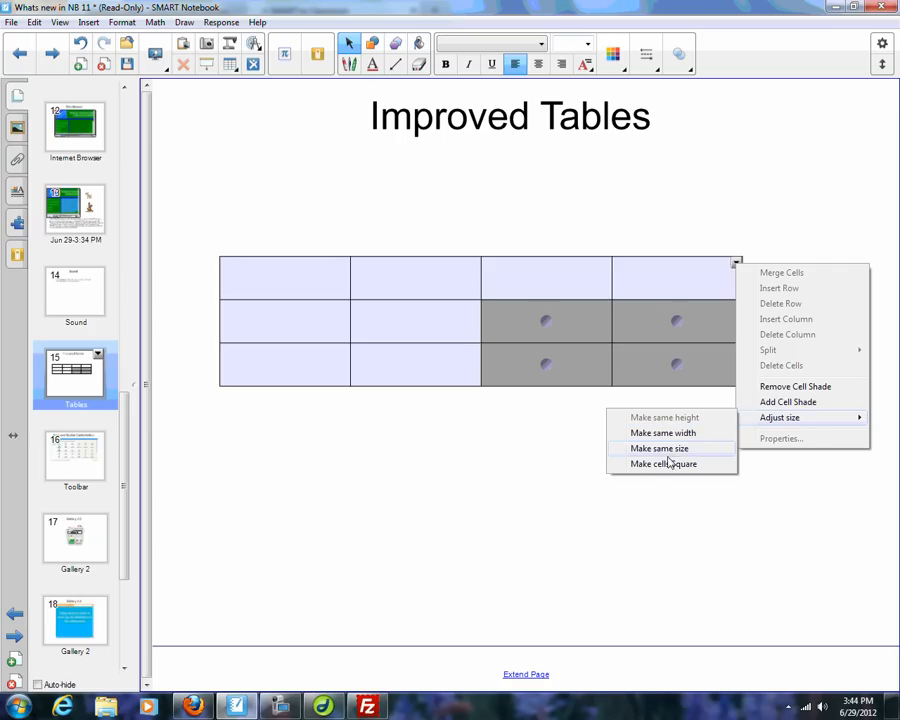
click(663, 463)
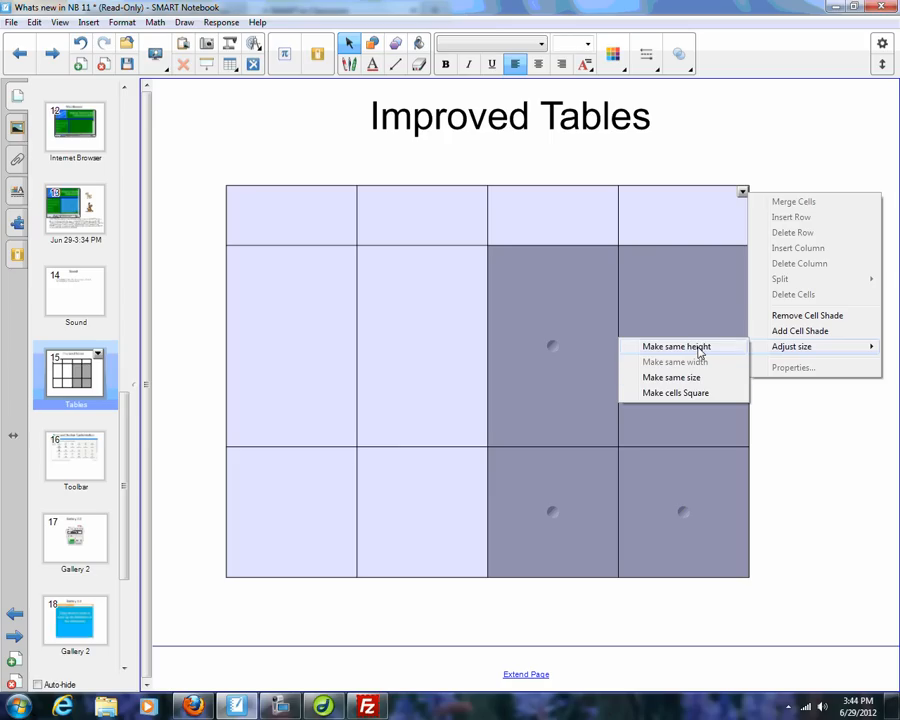
click(676, 346)
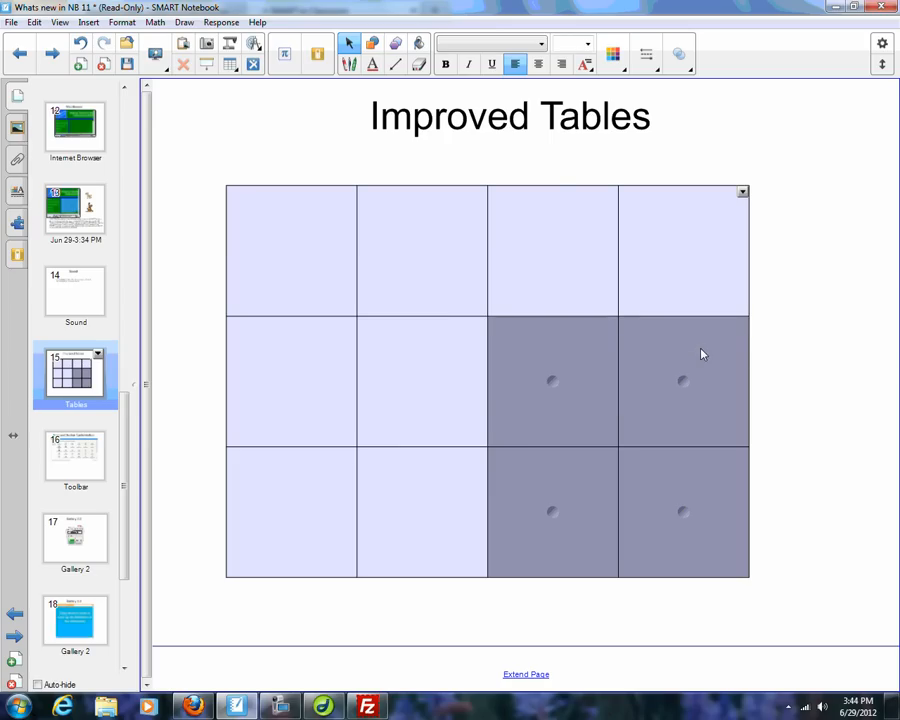
mouse_move(789, 261)
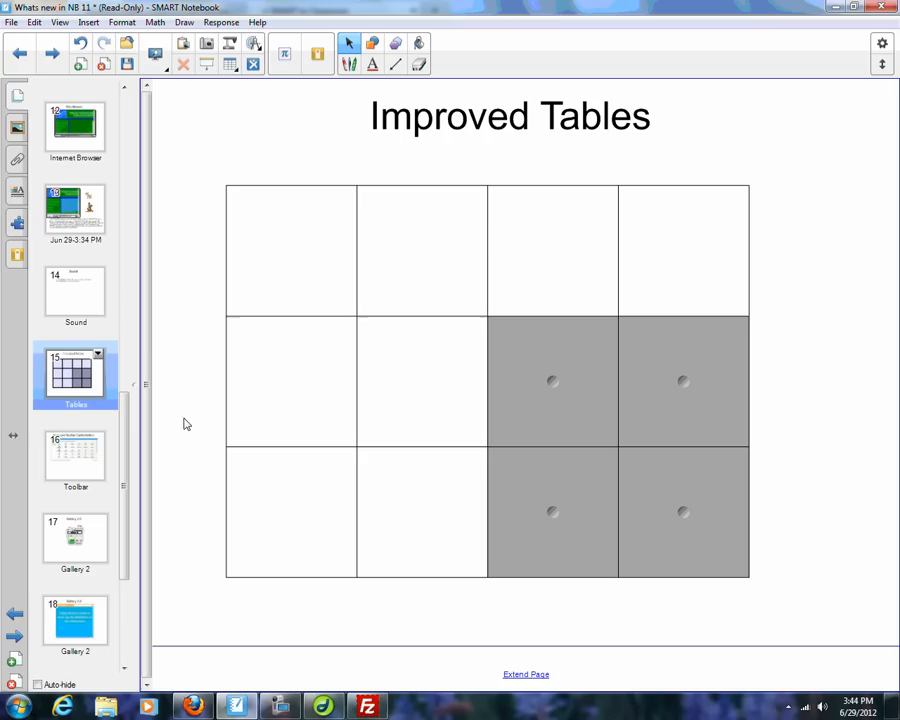
click(51, 54)
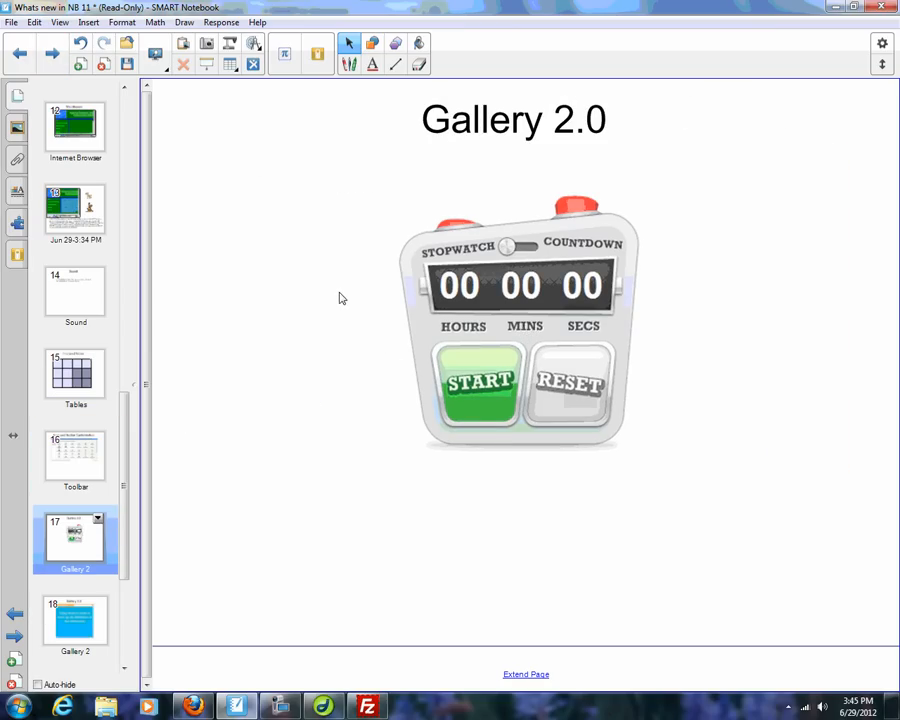
mouse_move(311, 250)
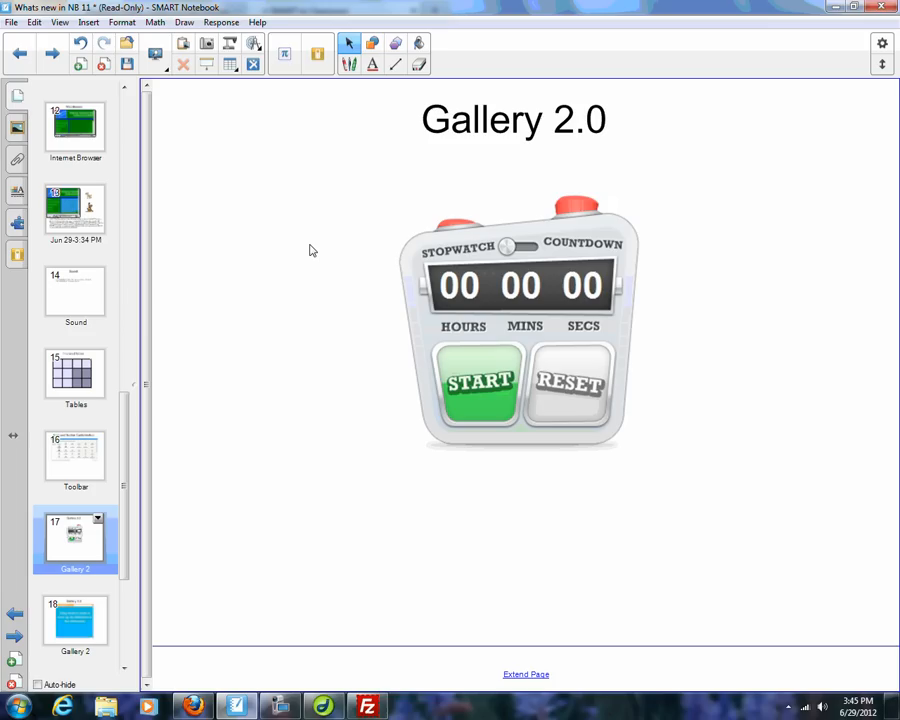
mouse_move(521, 239)
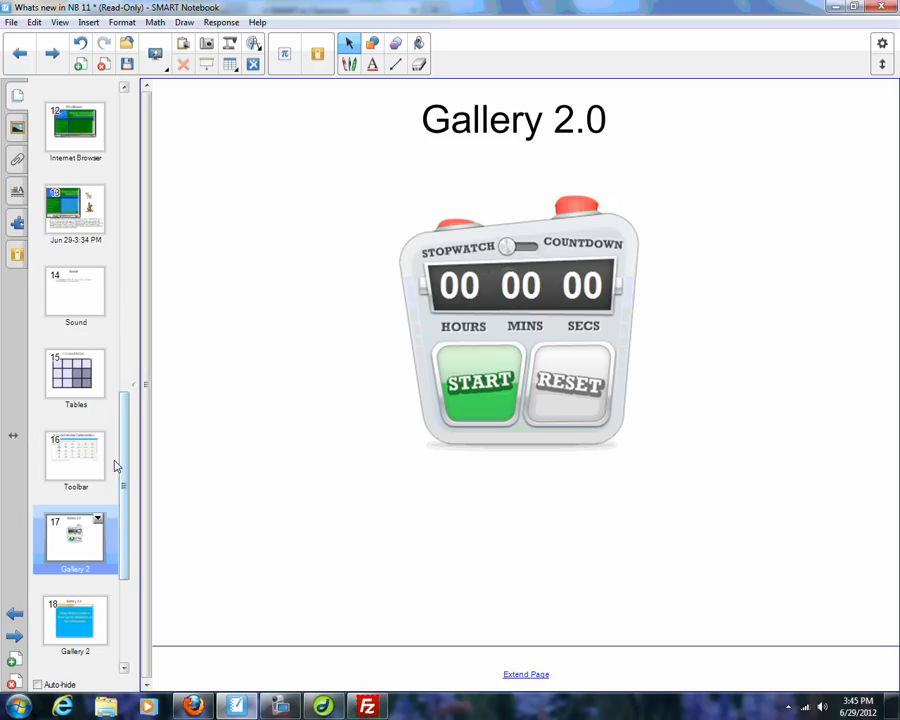
- Jump to slide 18, the Gallery 2.0 page with the Dictionary widget
click(76, 620)
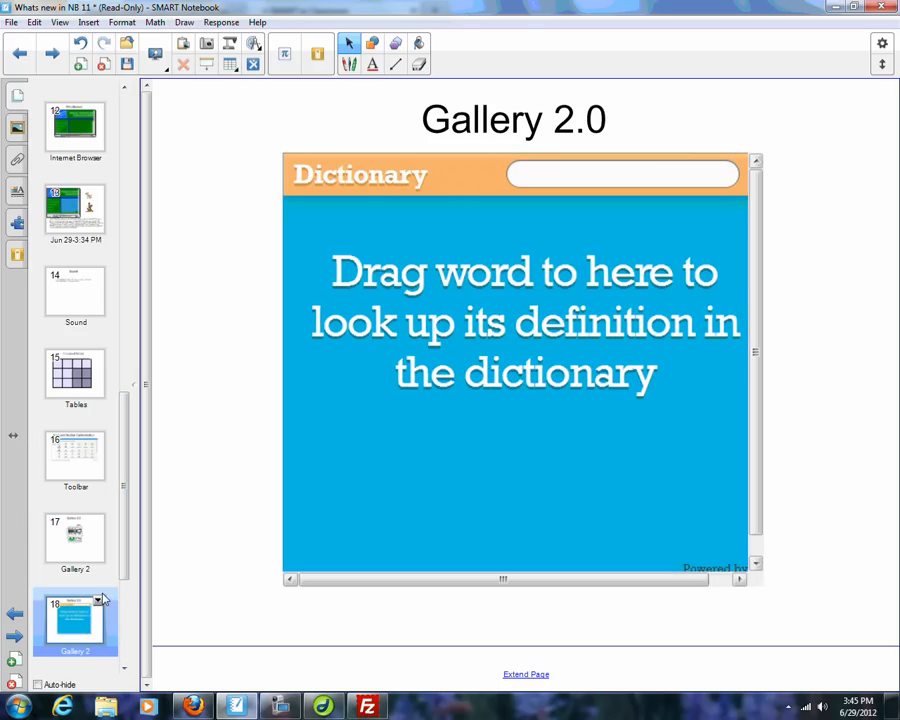
mouse_move(196, 338)
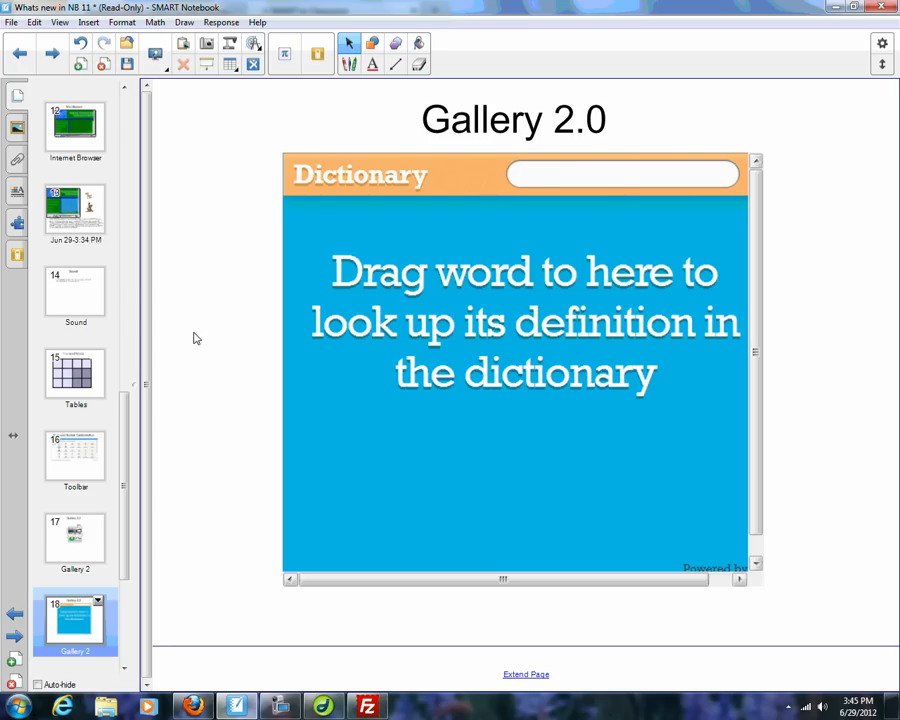
- Type 'stop' and drag it into the Dictionary widget's search field
text(st)
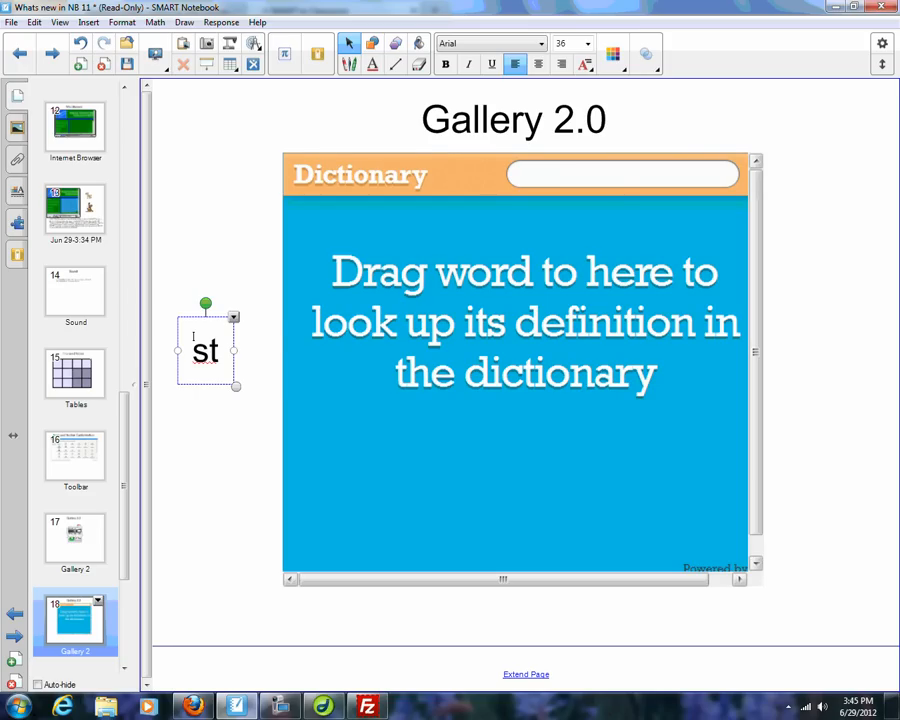
text(op)
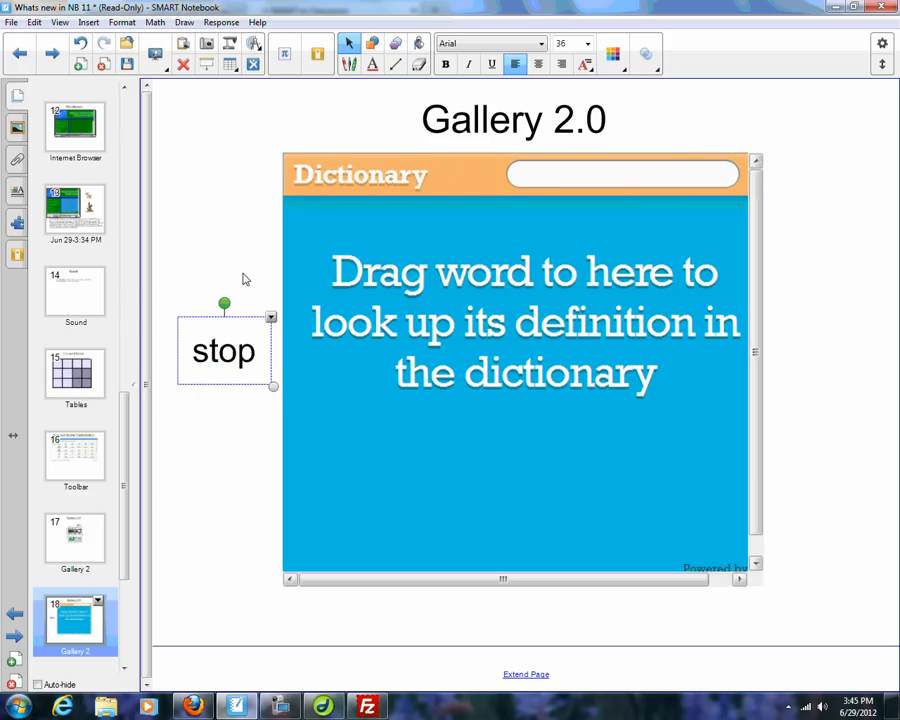
drag(224, 350, 575, 175)
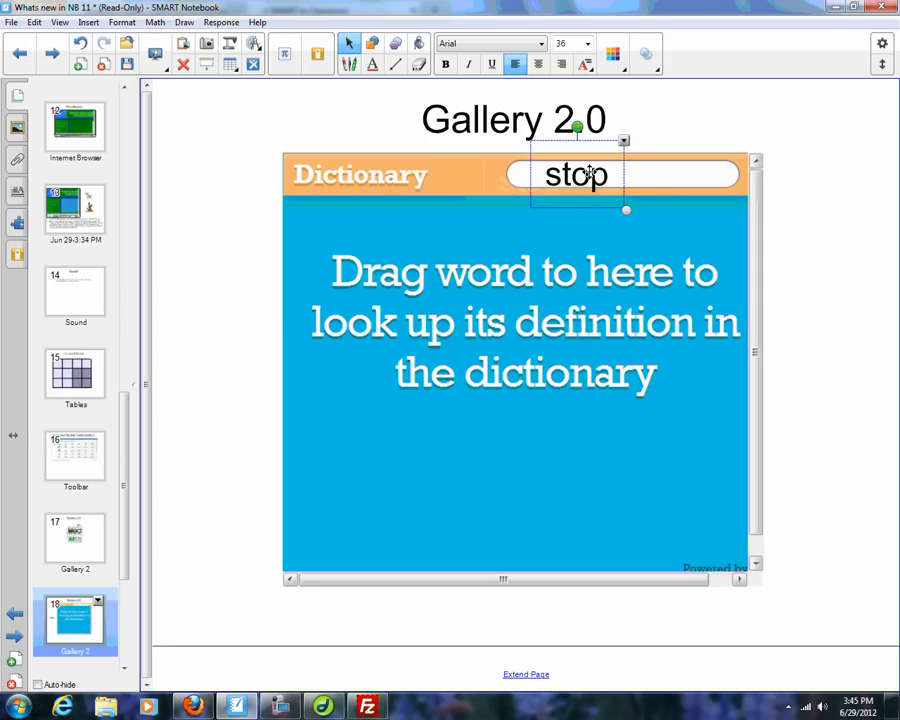
drag(576, 175, 224, 350)
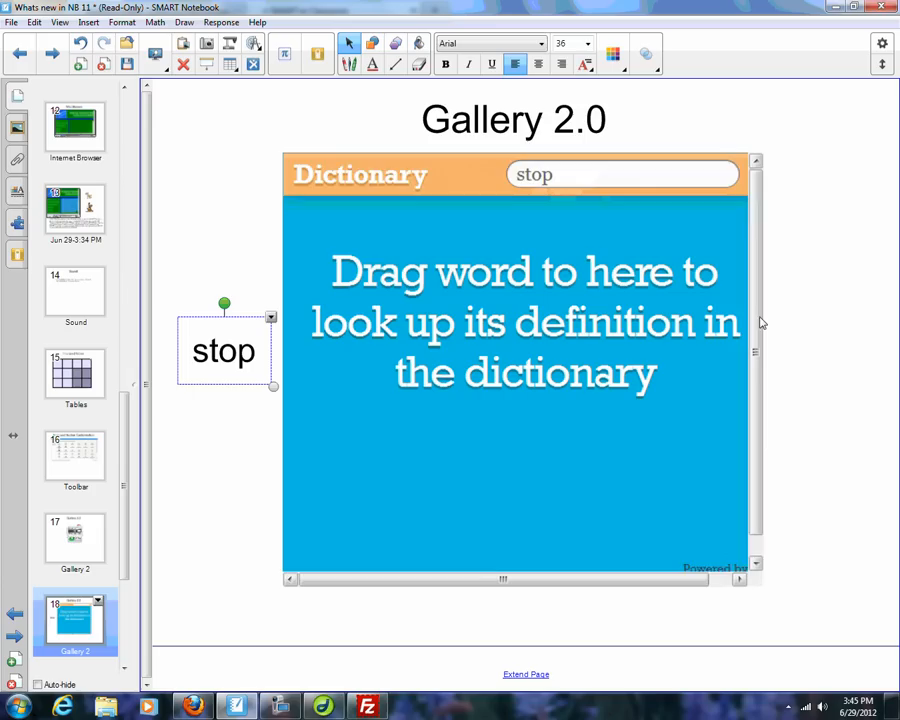
mouse_move(627, 242)
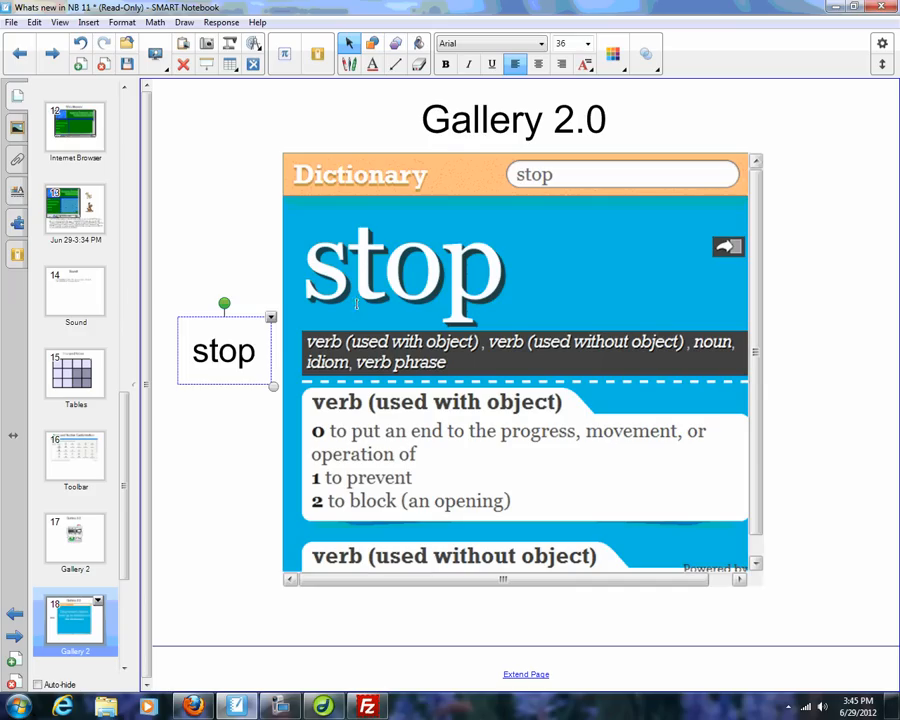
mouse_move(430, 305)
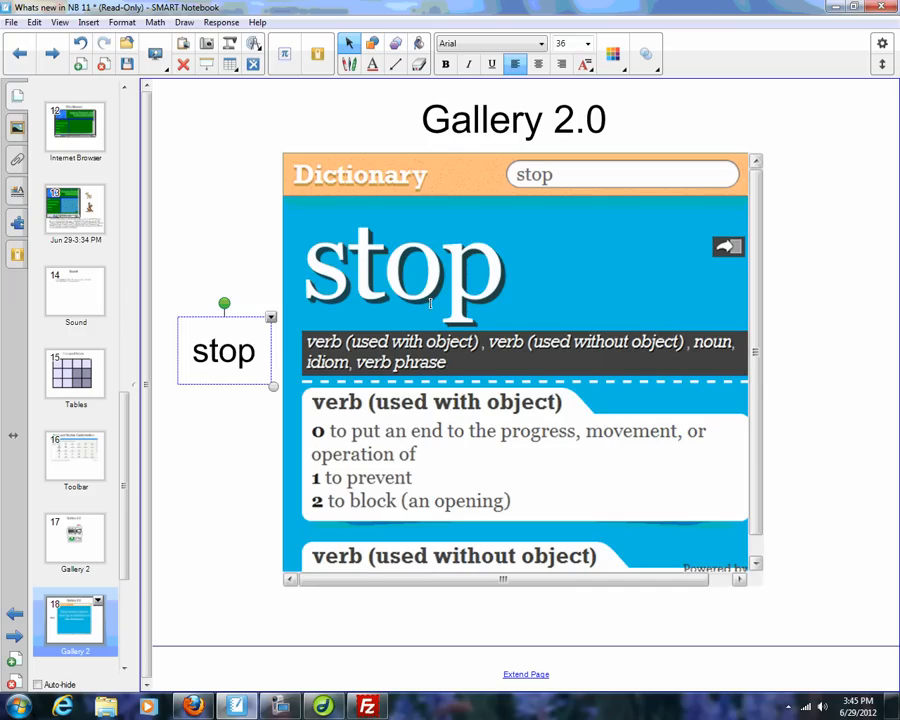
mouse_move(729, 247)
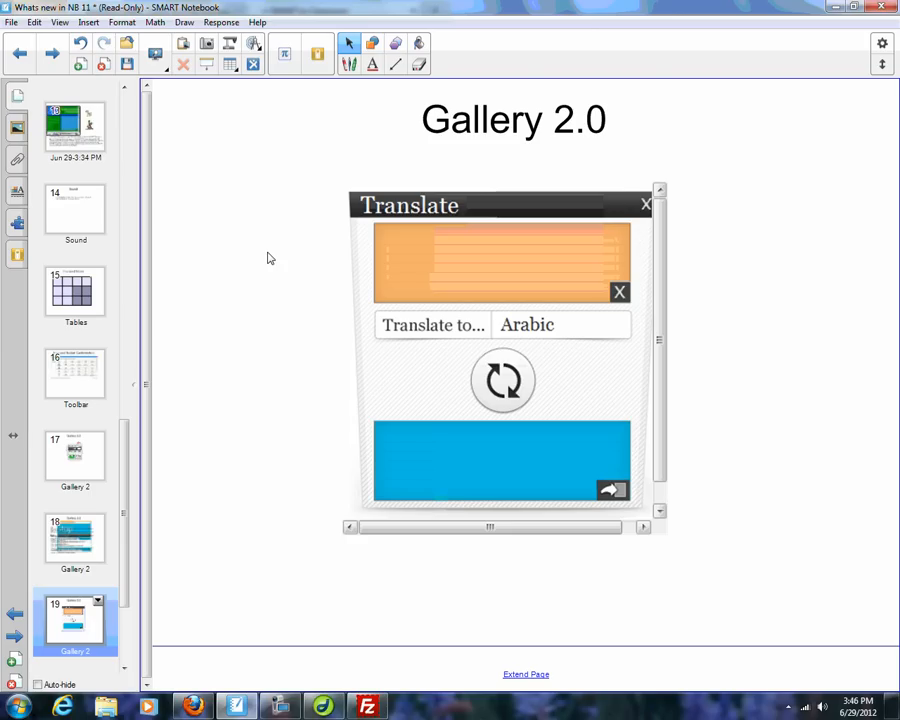
- Type 'cat' and set the Translate widget's target language to Danish
text(cat)
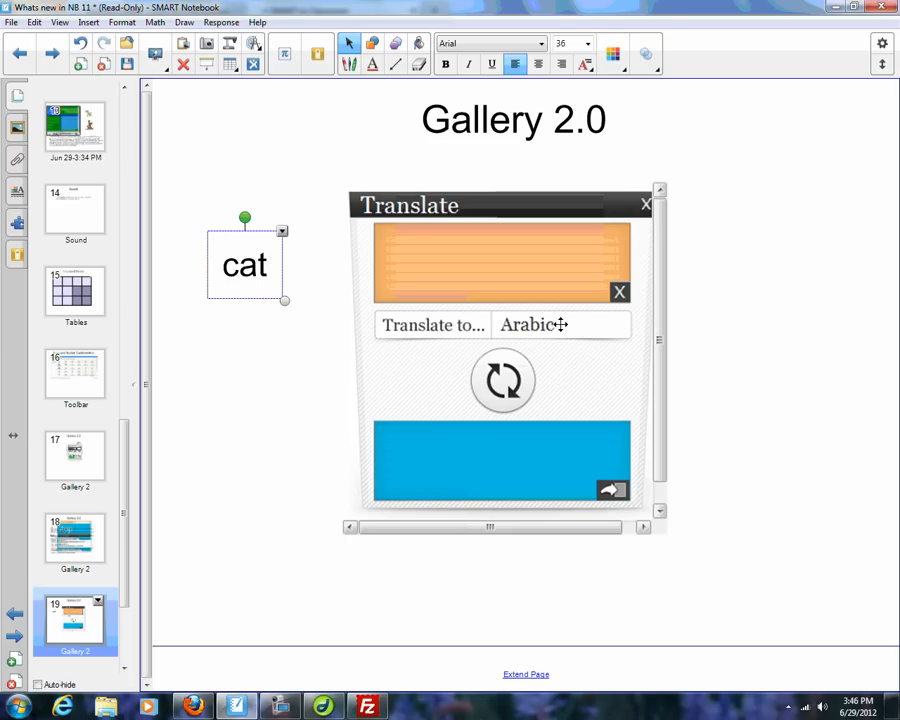
click(560, 324)
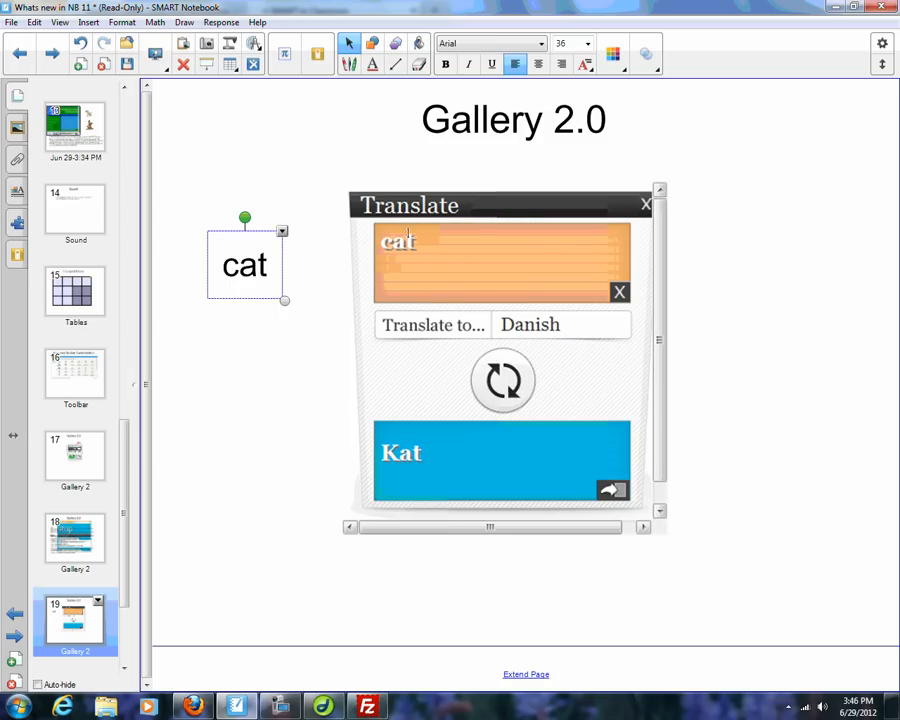
mouse_move(560, 335)
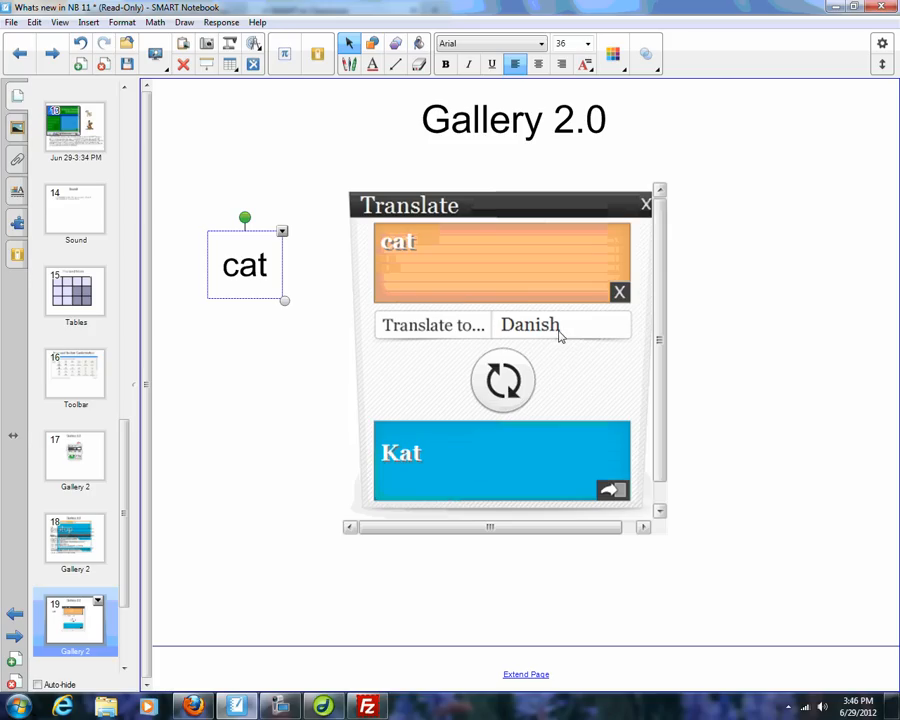